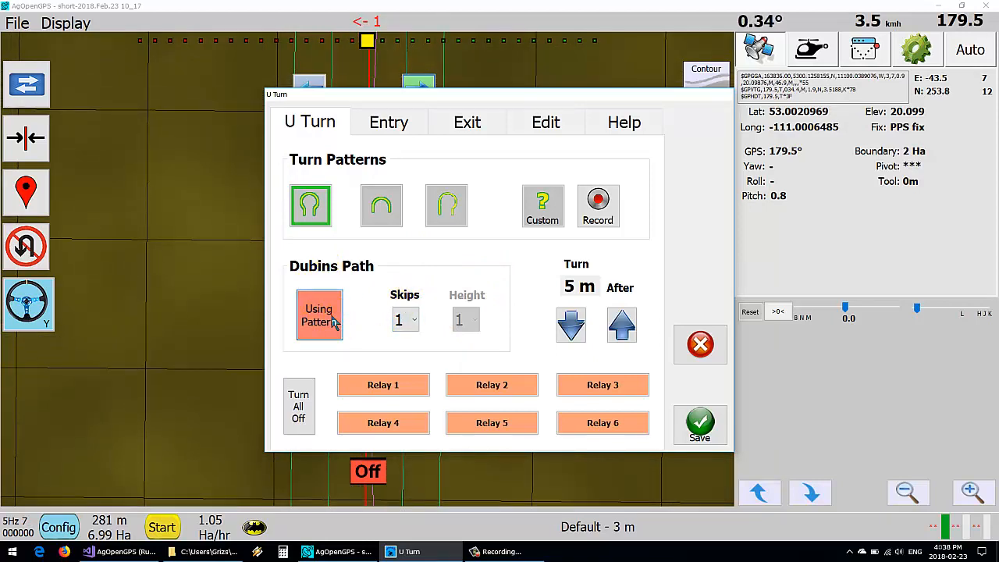
Toggle 'Using Pattern' so U-turns are generated as Dubins paths.
left_click(319, 314)
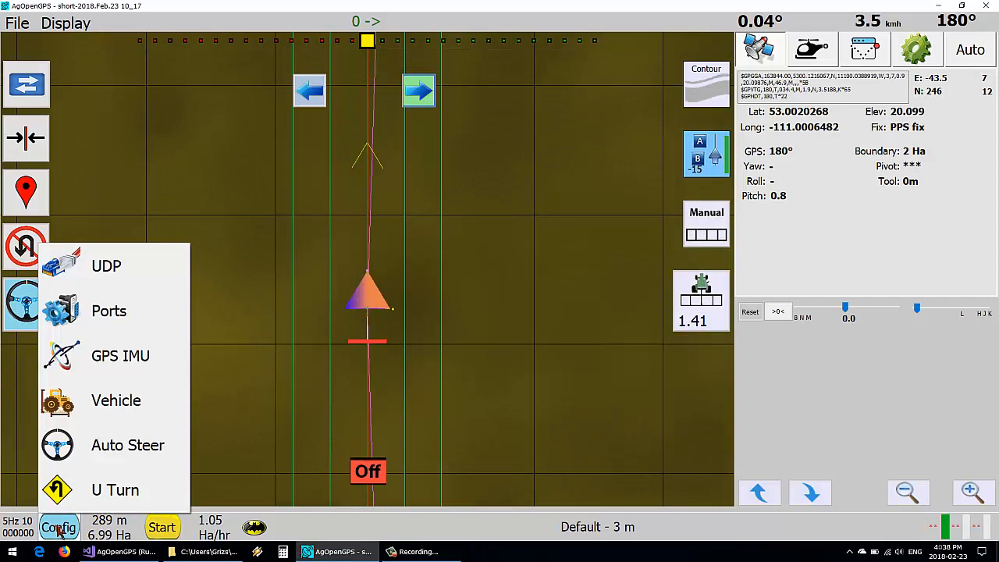
Save an 800 cm minimum turn radius in vehicle settings and arm a right U-turn.
left_click(115, 400)
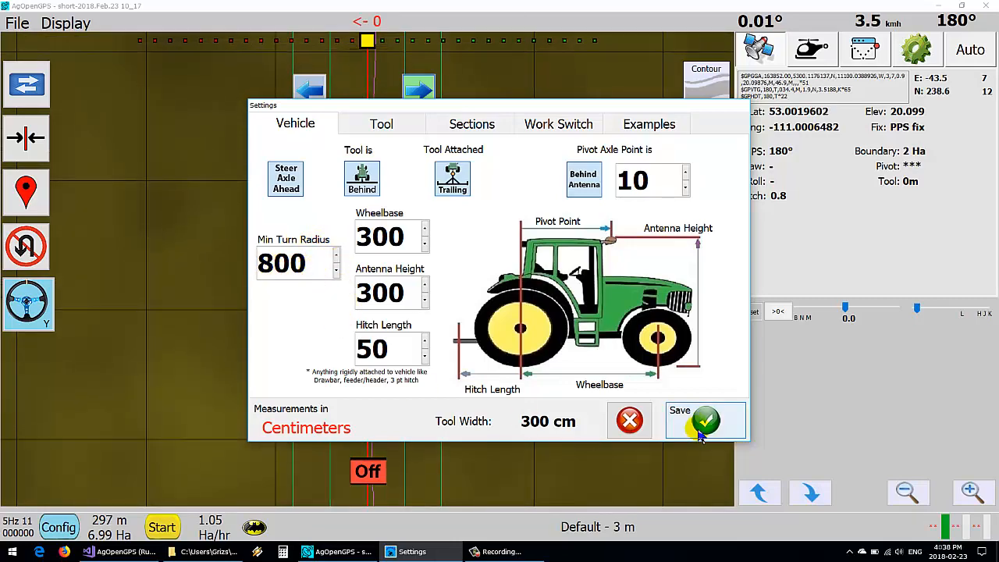
left_click(704, 420)
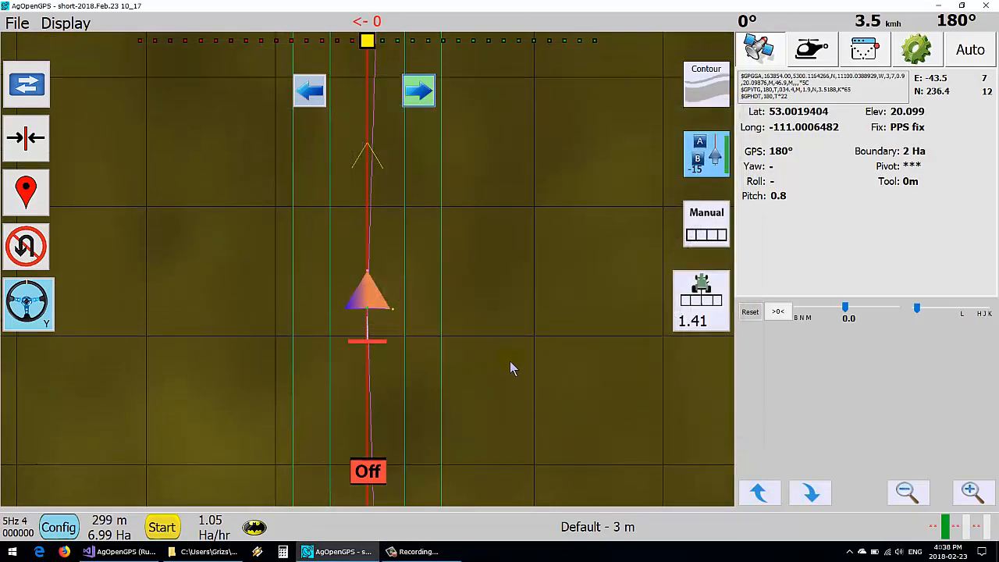
left_click(419, 91)
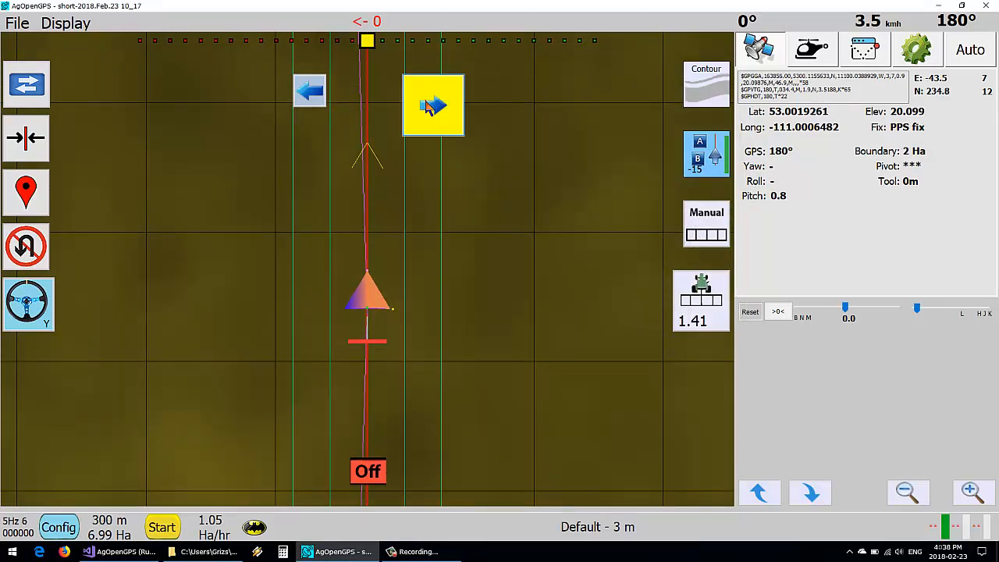
left_click(433, 105)
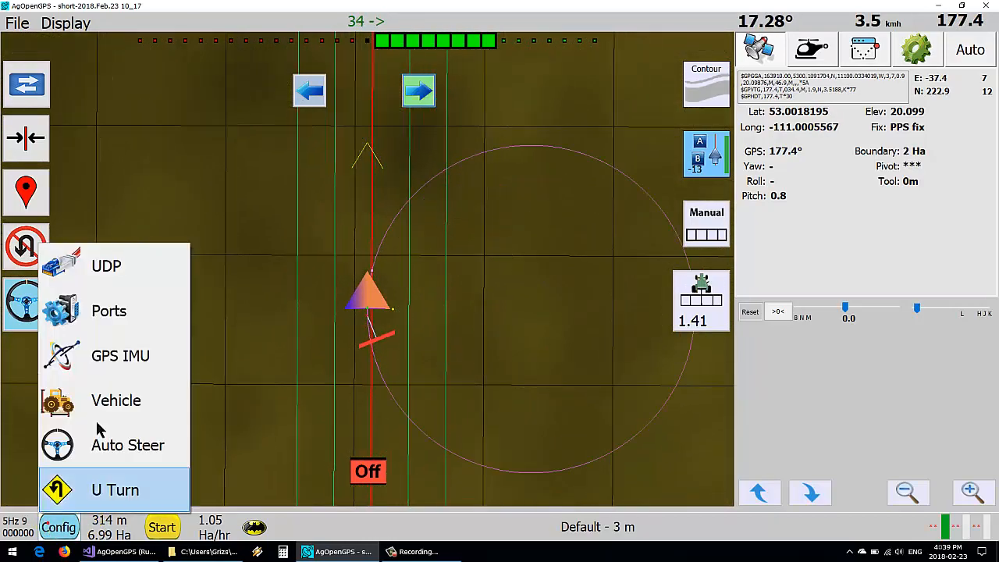
Choose 4 in the U-turn Skips dropdown and save the U-turn settings.
left_click(116, 399)
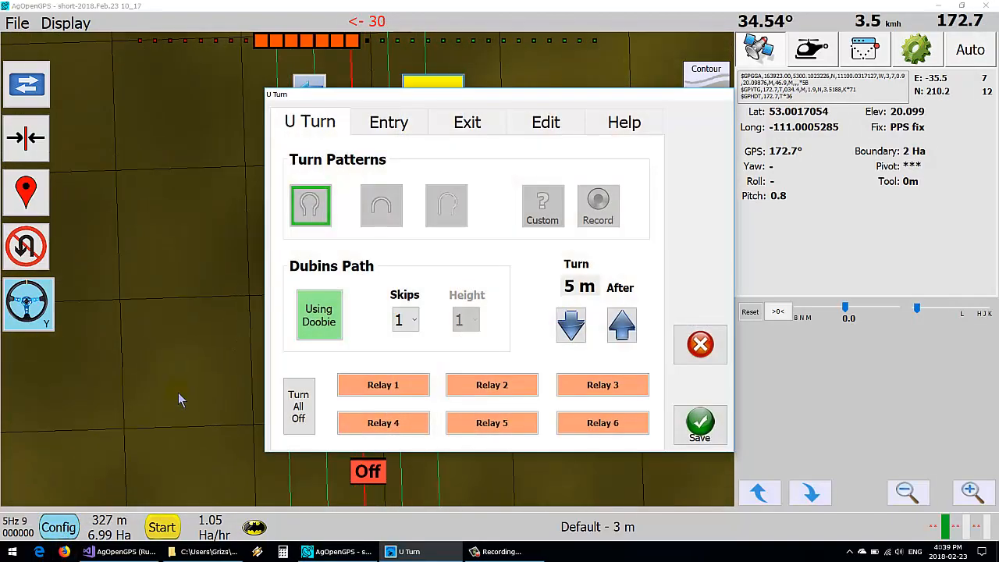
left_click(404, 319)
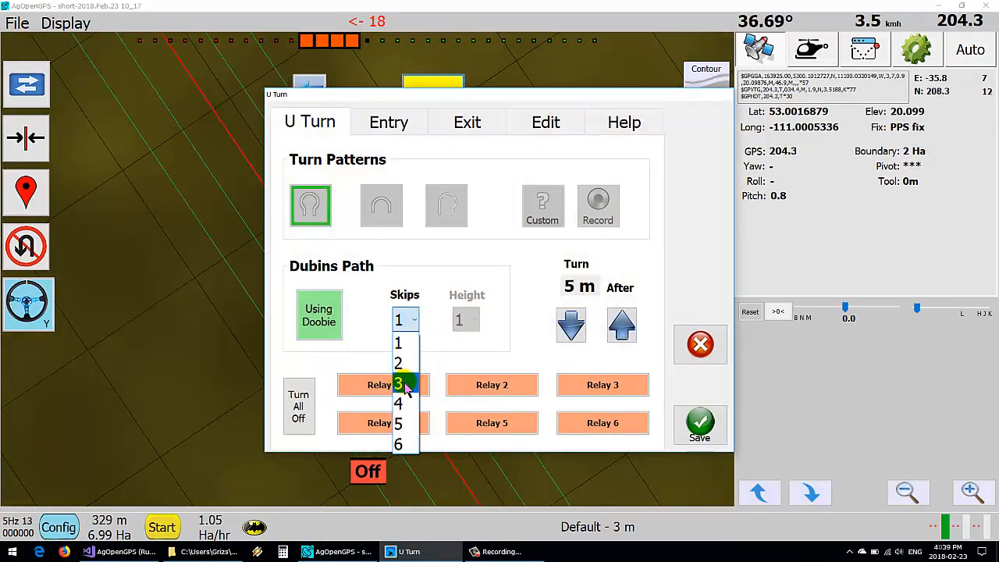
left_click(398, 403)
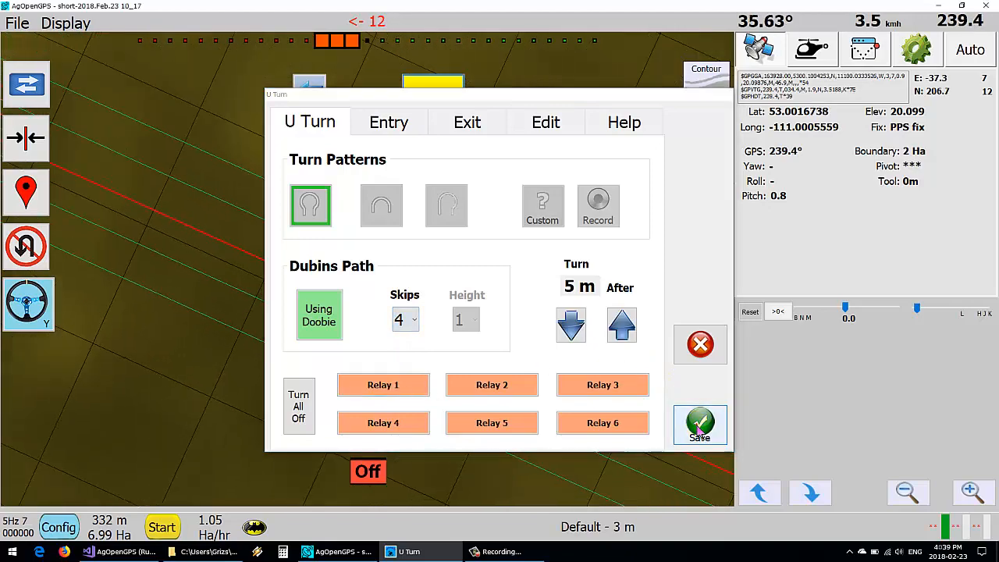
left_click(699, 424)
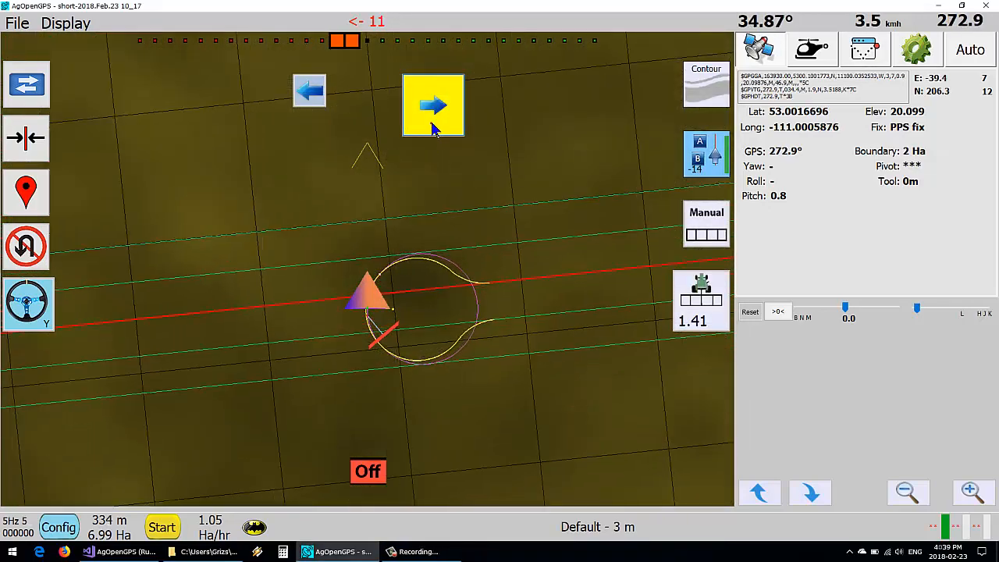
left_click(433, 105)
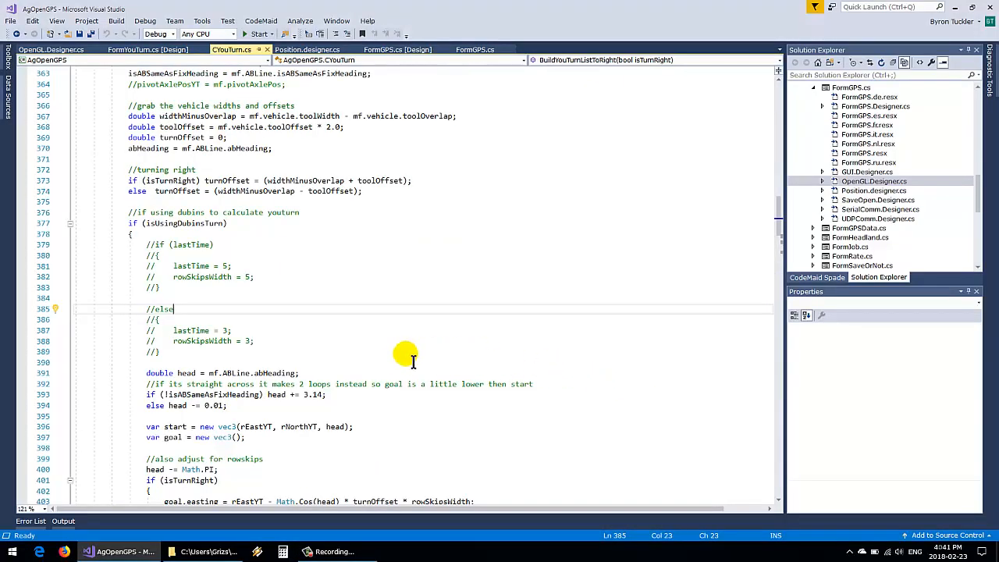
mouse_move(222, 265)
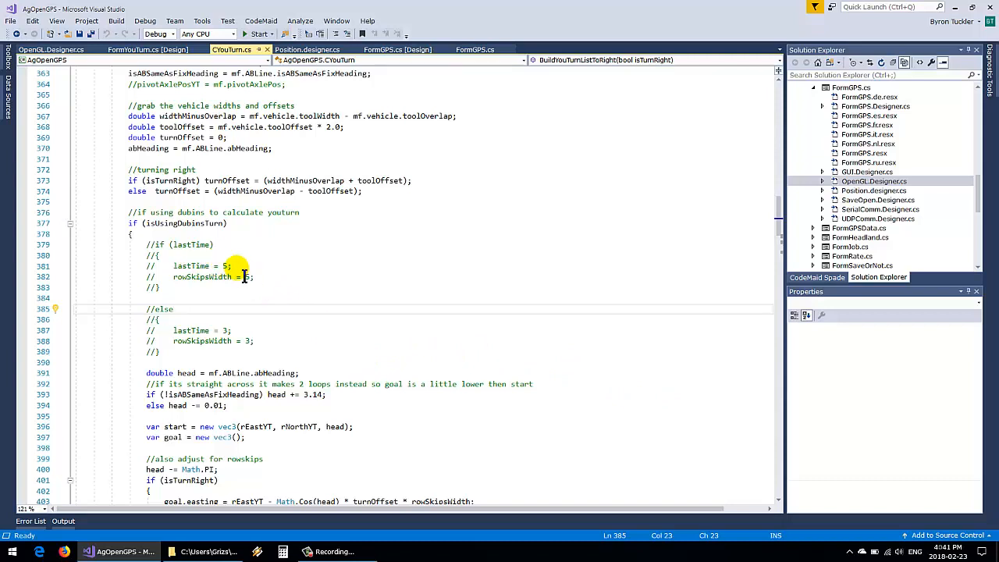
mouse_move(275, 362)
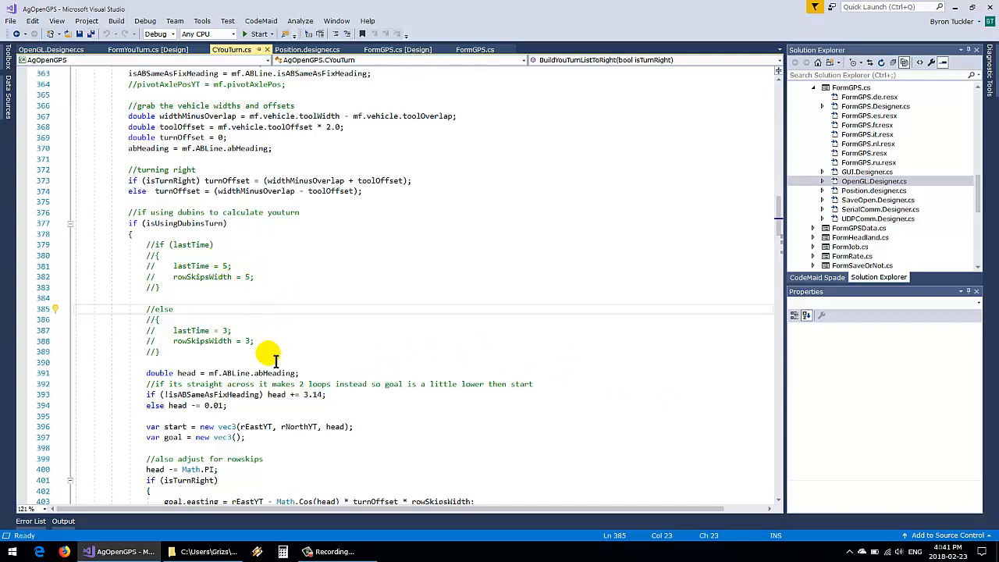
mouse_move(232, 273)
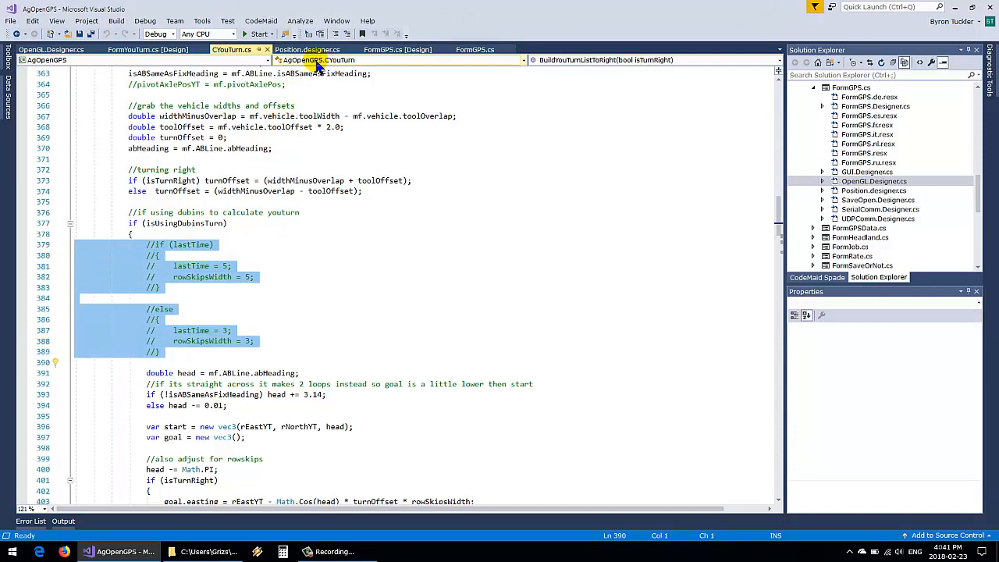
Uncomment the lastTime/rowSkipsWidth block (lines 379–389) in CYouTurn.cs and start debugging.
left_click(347, 33)
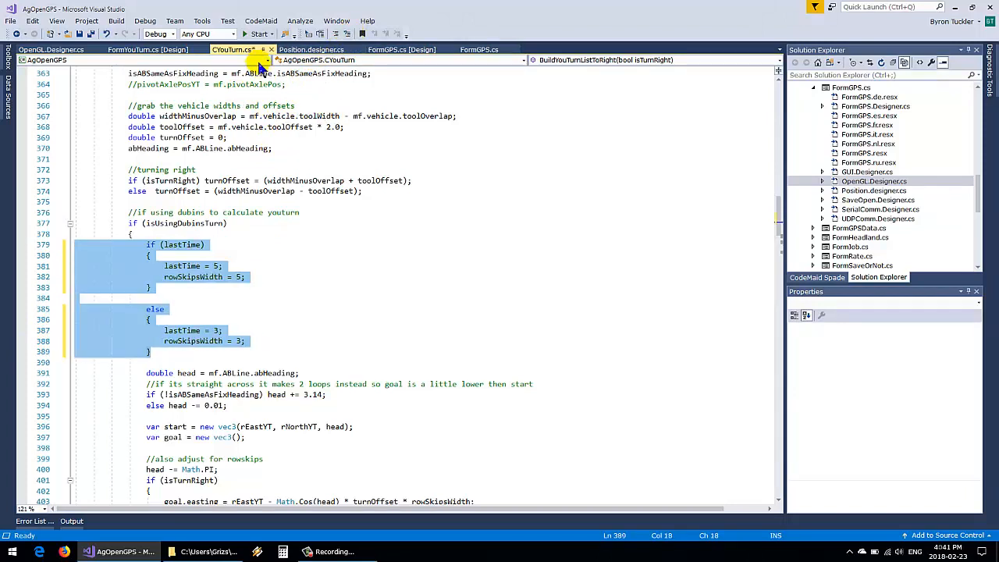
left_click(422, 551)
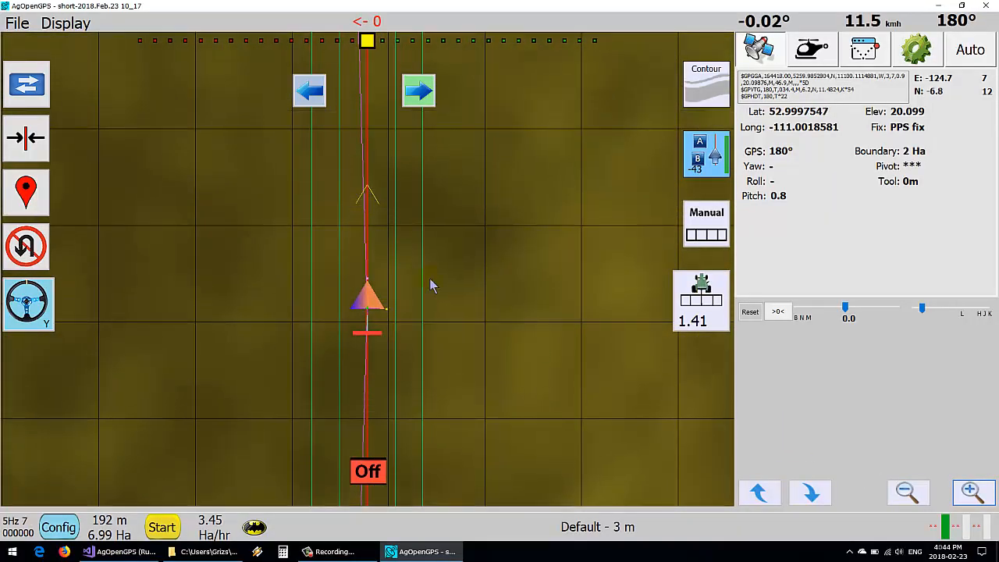
Turn Manual sections on and arm a right U-turn, painting a looped coverage path.
left_click(367, 470)
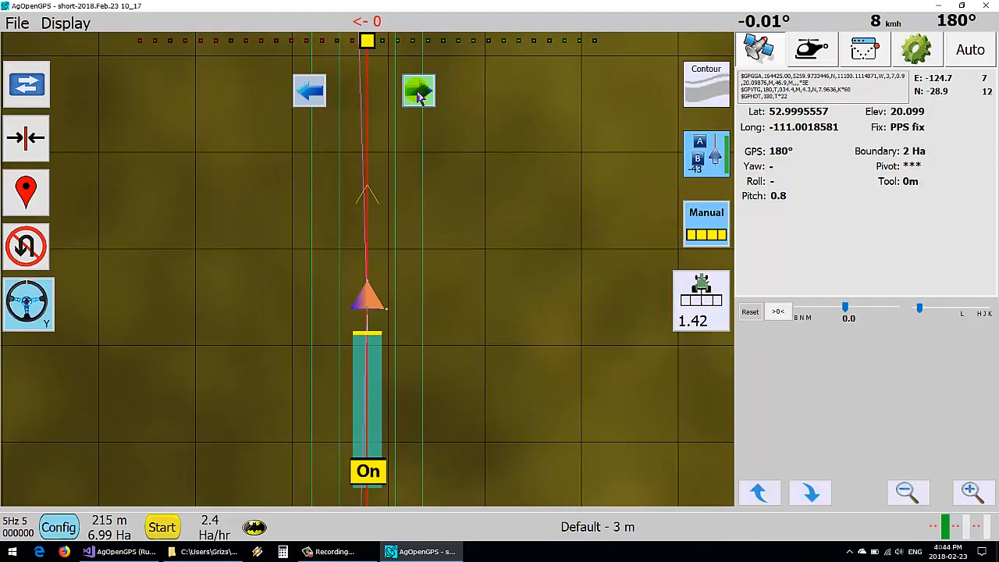
left_click(419, 91)
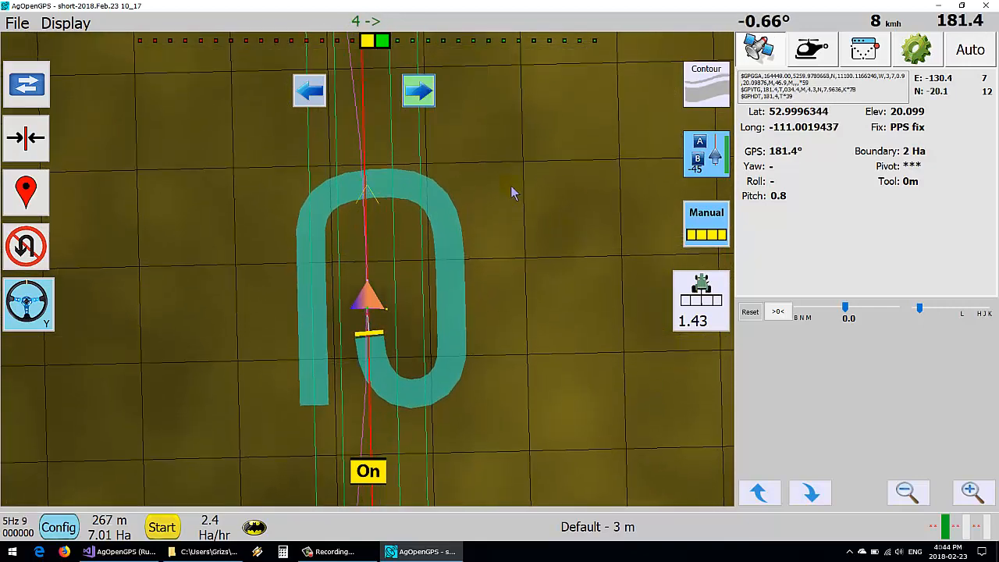
left_click(419, 90)
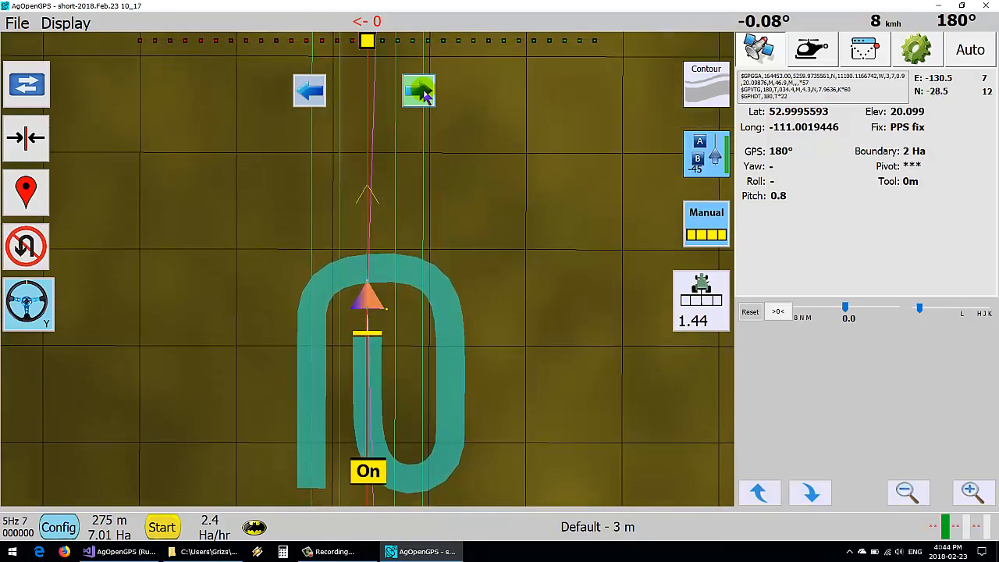
Re-arm the right U-turn for two more turns, overlapping the coverage loops.
left_click(418, 91)
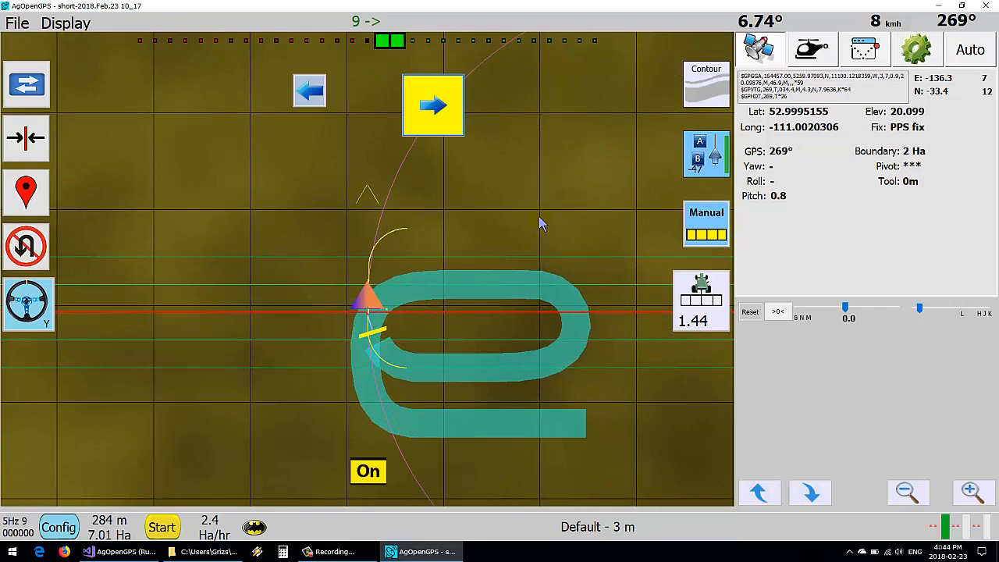
left_click(433, 104)
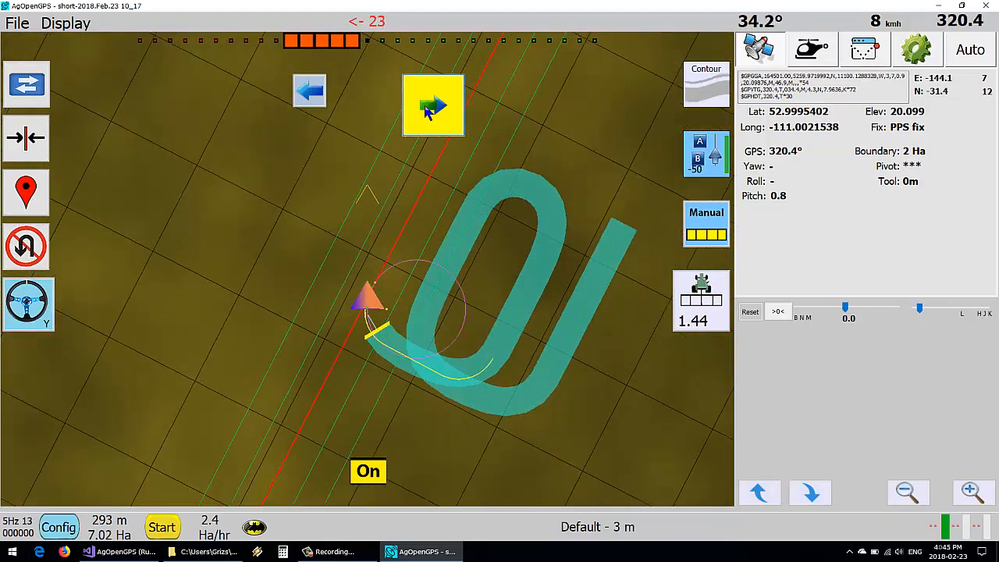
left_click(433, 105)
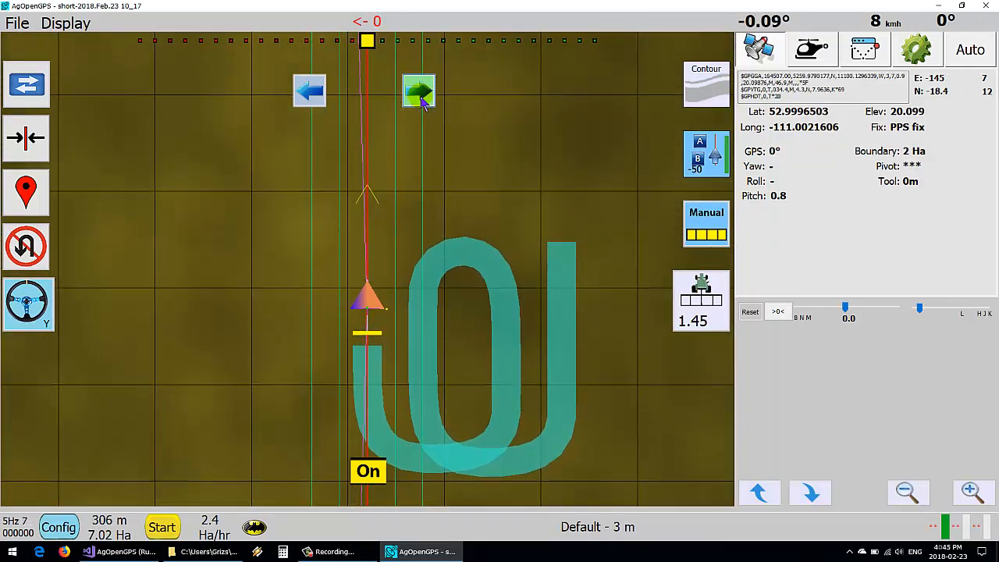
left_click(419, 92)
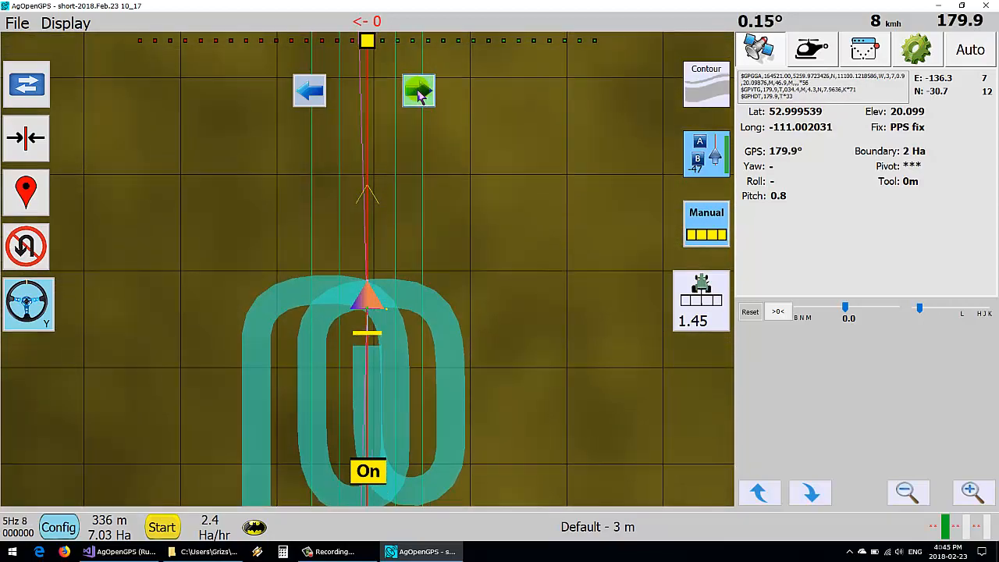
Keep re-arming right U-turns as each completes, adding further overlapping Dubins loops.
left_click(419, 91)
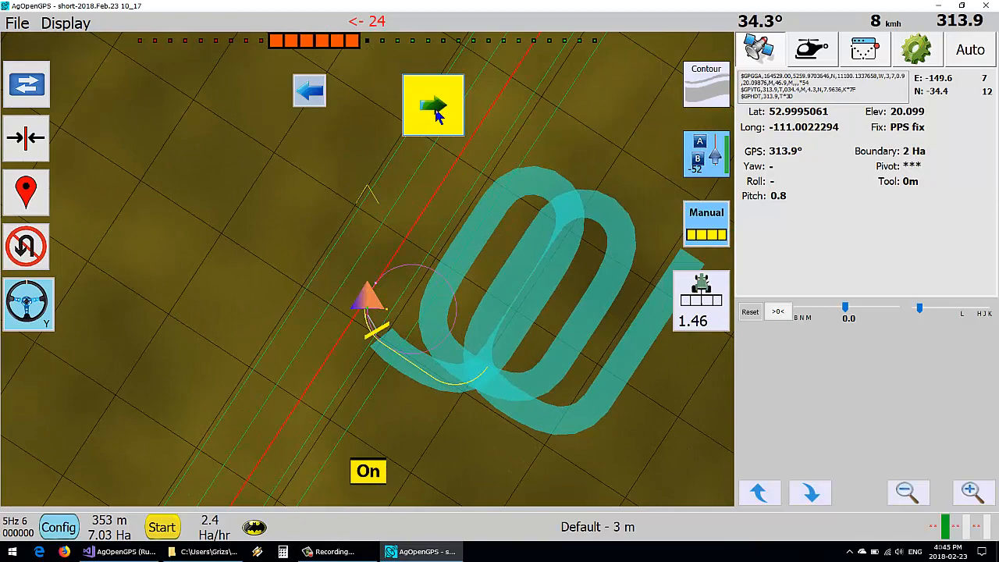
left_click(434, 105)
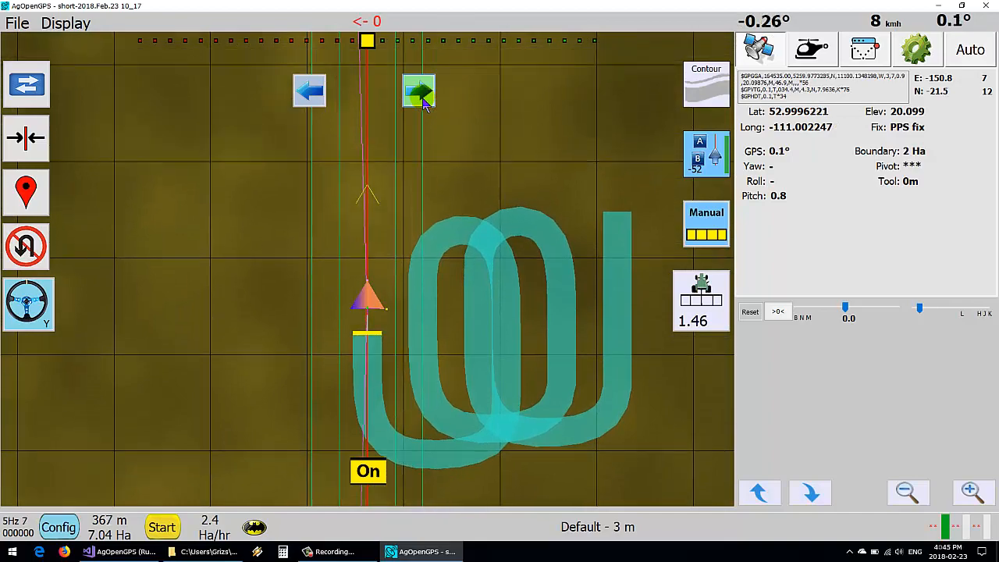
left_click(419, 92)
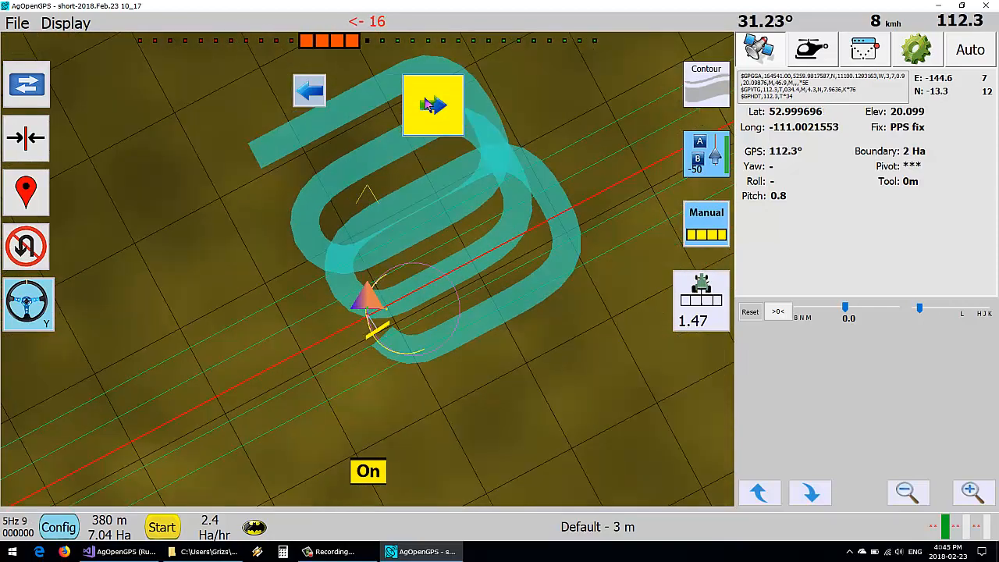
left_click(433, 106)
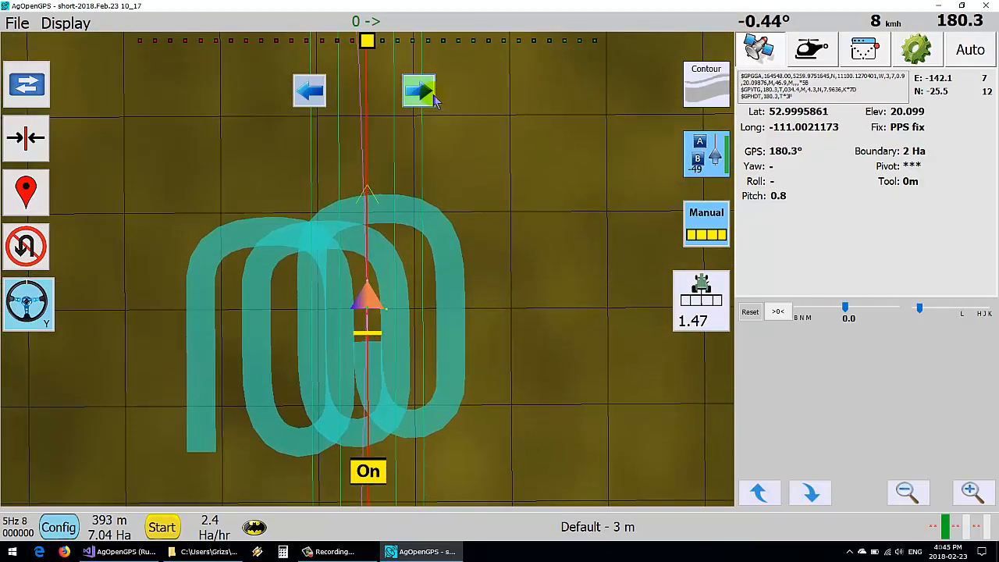
left_click(419, 92)
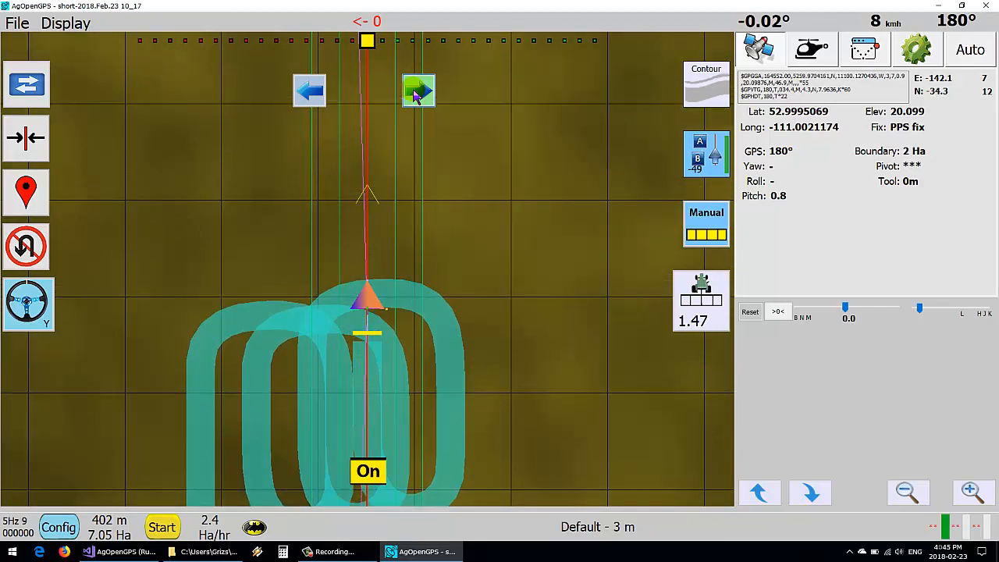
left_click(419, 90)
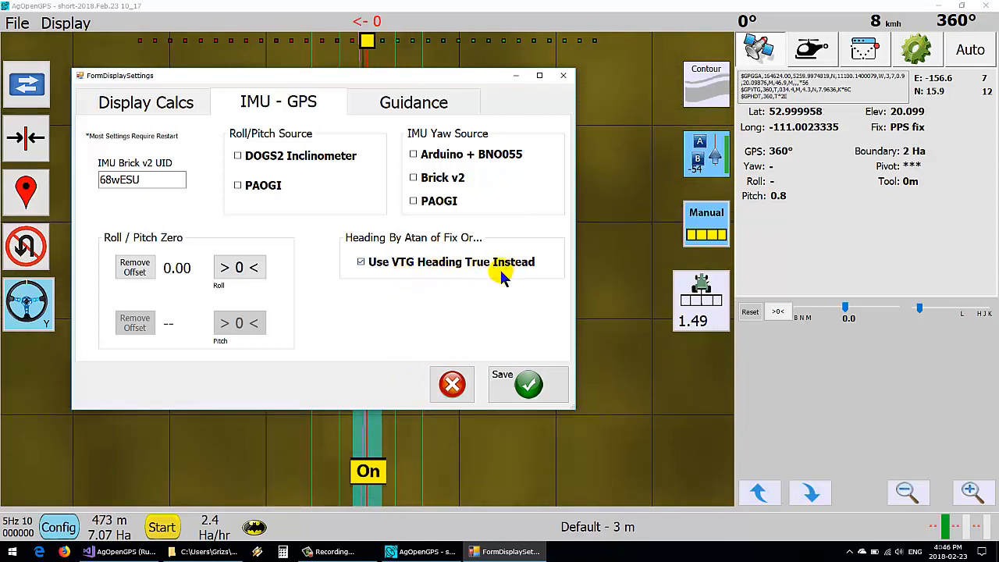
mouse_move(497, 299)
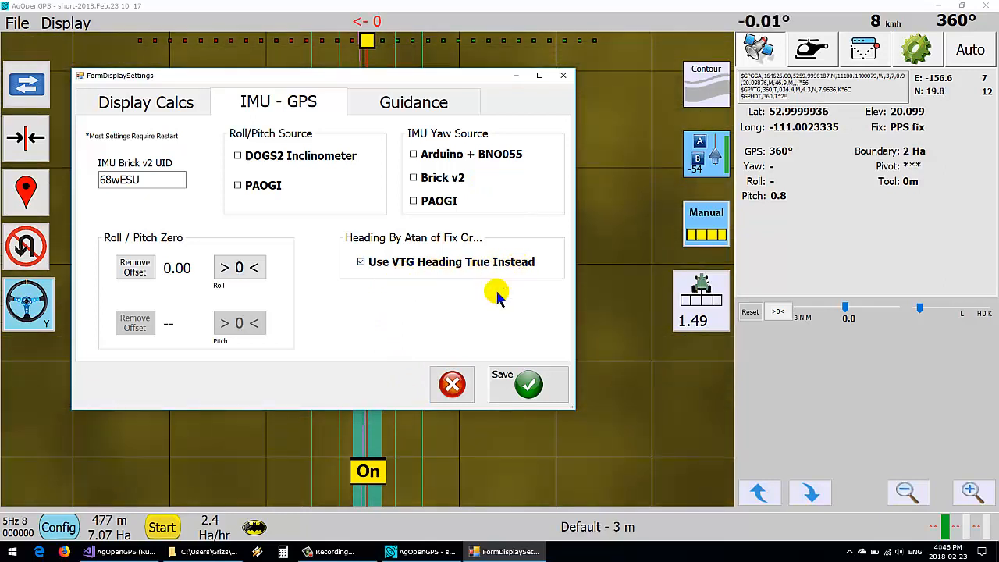